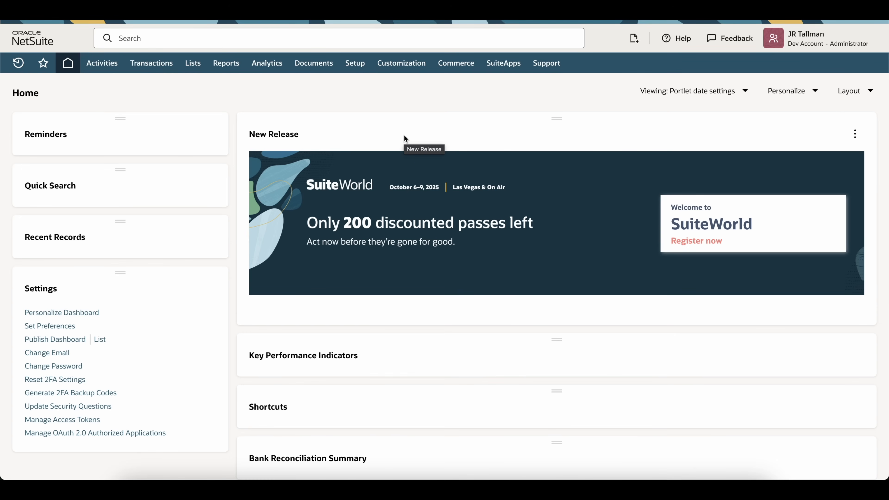
mouse_move(306, 101)
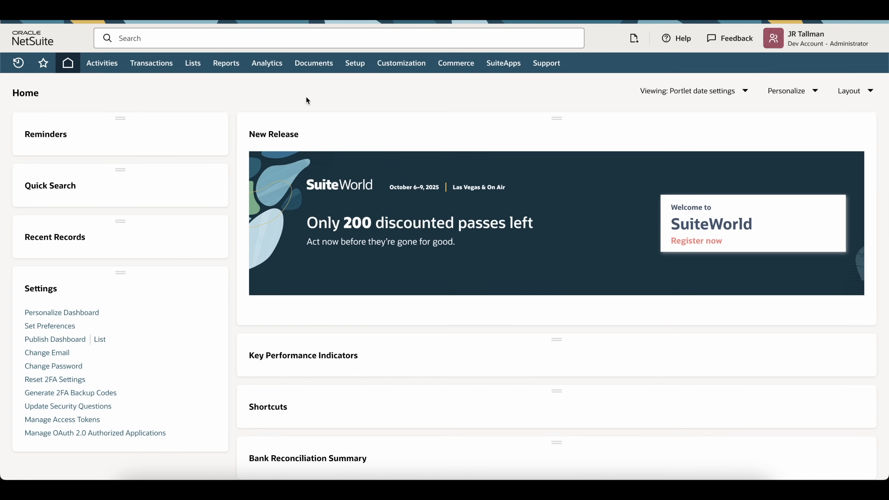
Step: Run the A/P Aging Summary from Reports > Vendors/Payables, totaling $14,503.11
left_click(225, 63)
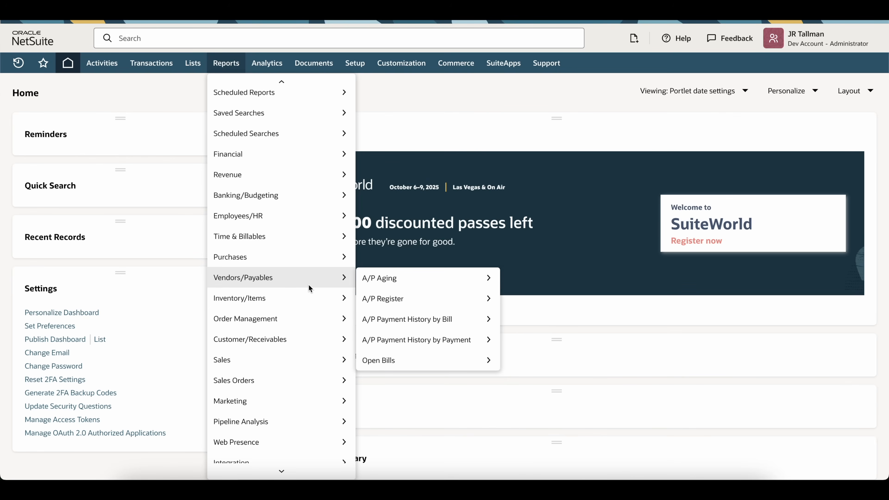
left_click(407, 284)
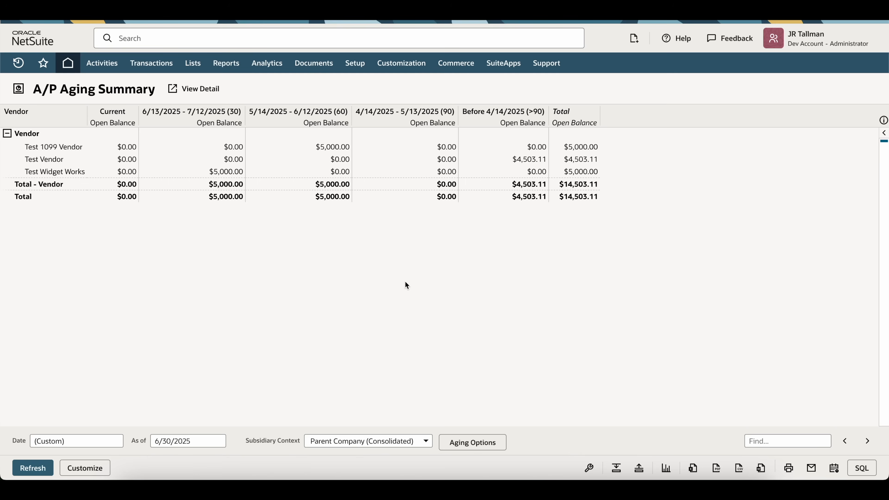
mouse_move(142, 448)
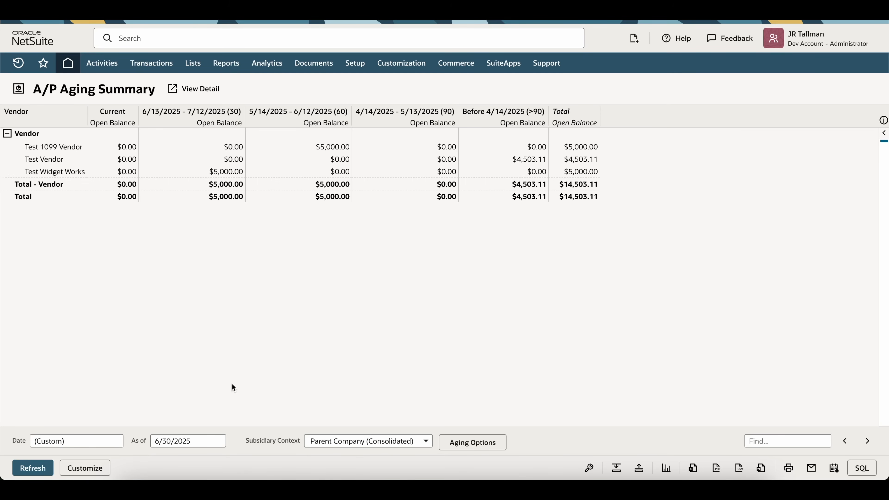
mouse_move(341, 238)
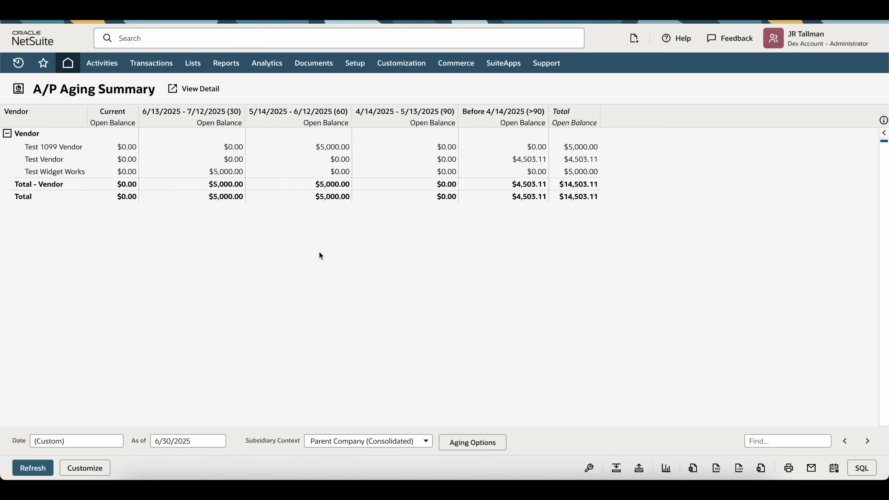
left_click(225, 63)
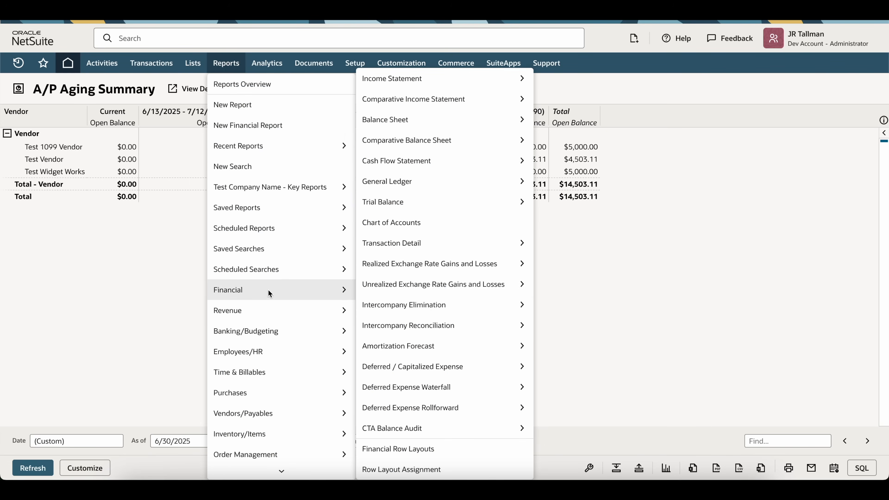
mouse_move(385, 119)
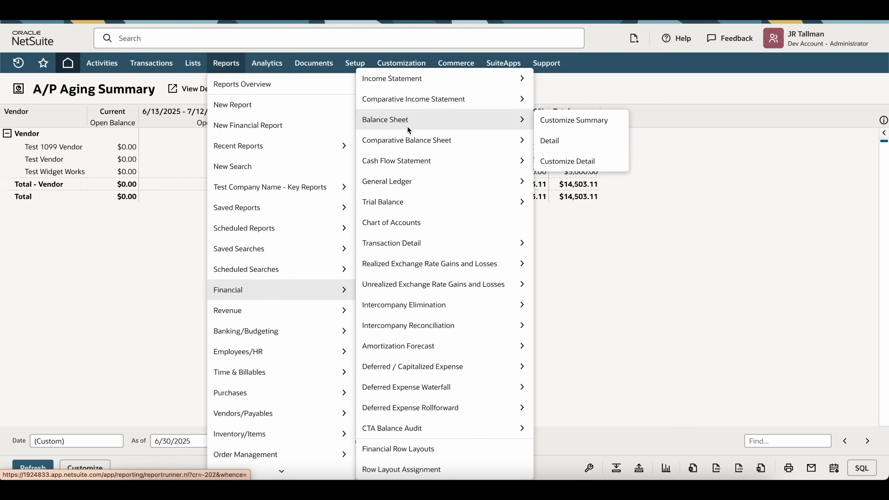
mouse_move(568, 161)
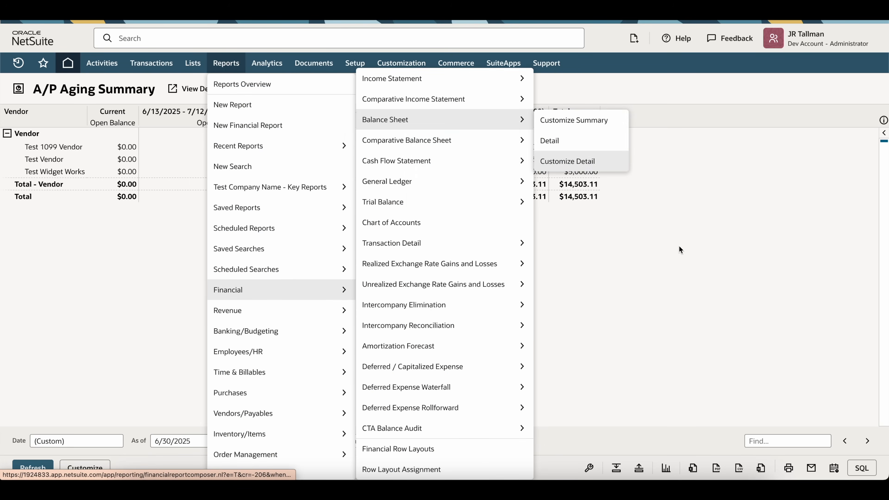
left_click(385, 119)
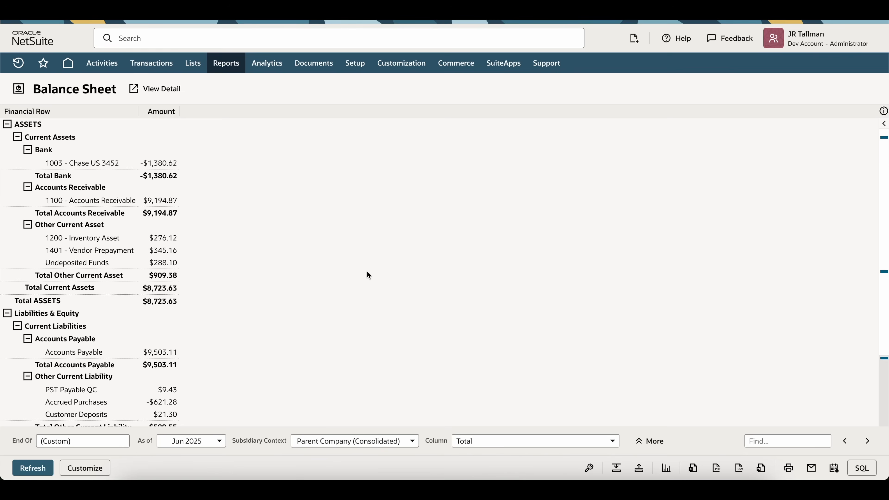
mouse_move(199, 445)
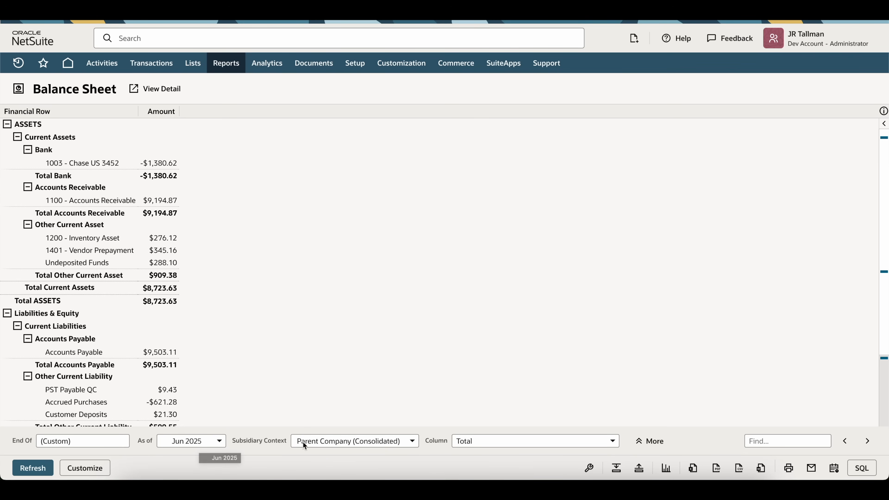
mouse_move(230, 339)
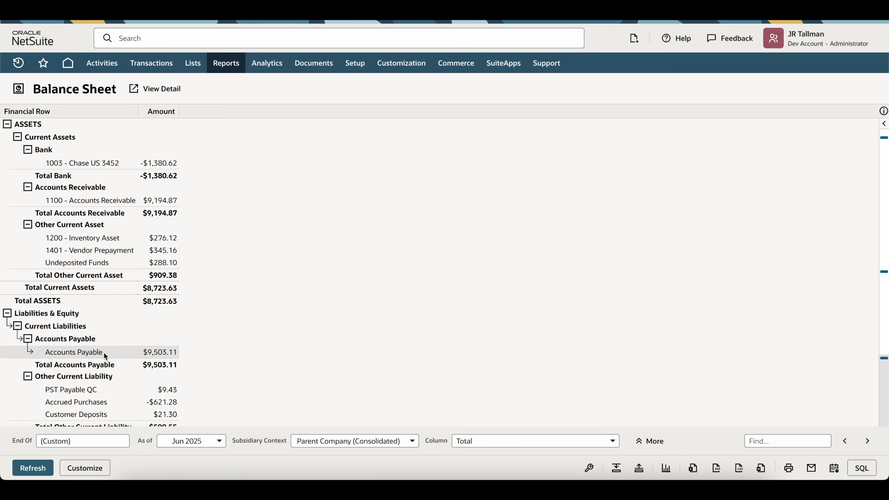
mouse_move(164, 359)
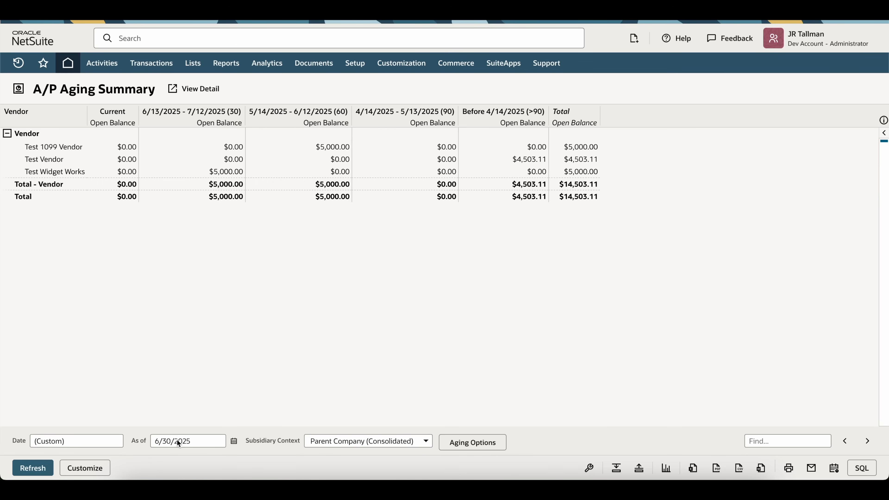
mouse_move(178, 435)
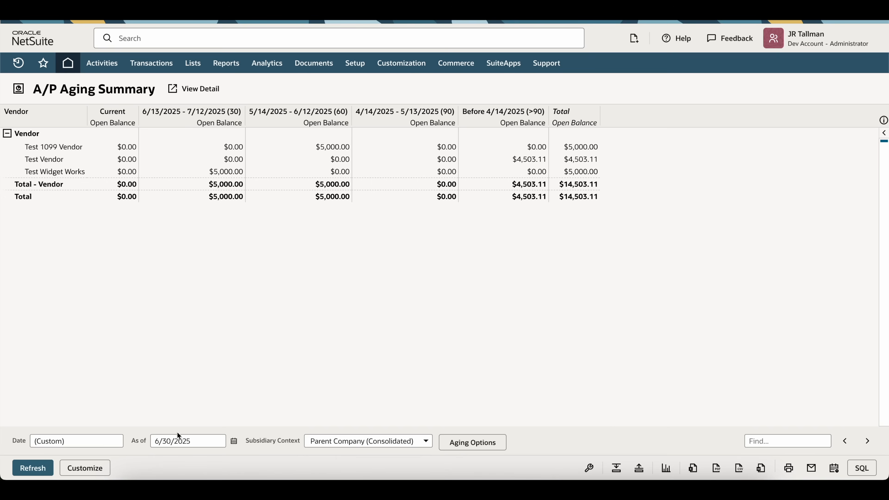
mouse_move(168, 417)
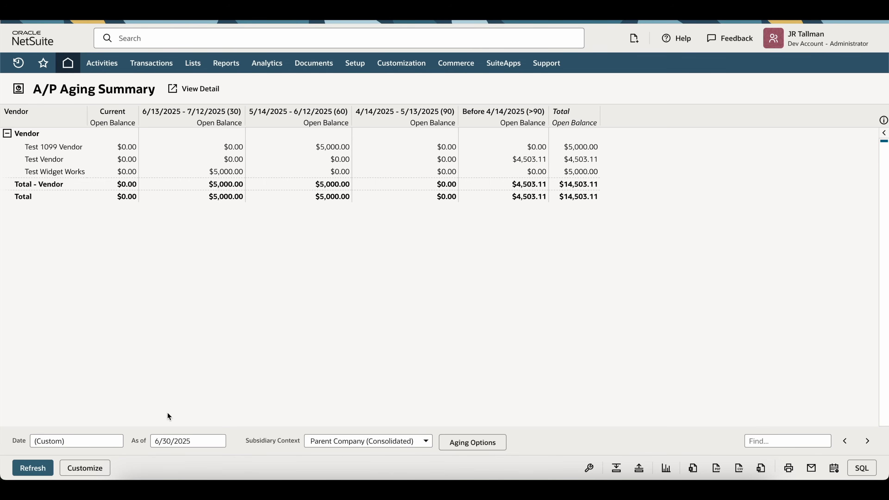
Step: In Set Preferences > Analytics, set Report by Period to All Reports
left_click(68, 63)
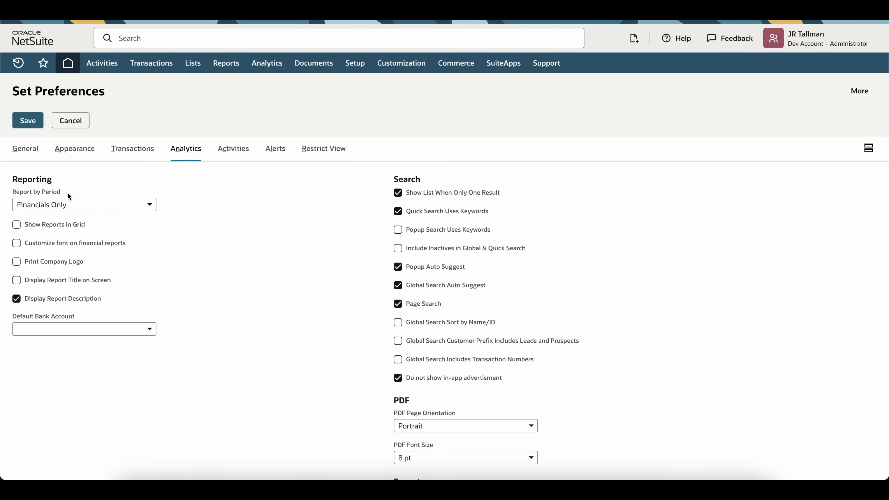
left_click(83, 204)
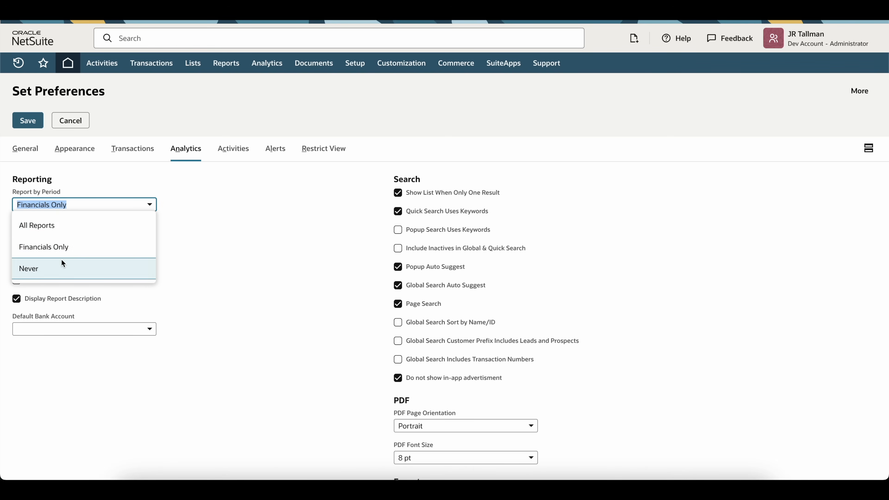
mouse_move(36, 226)
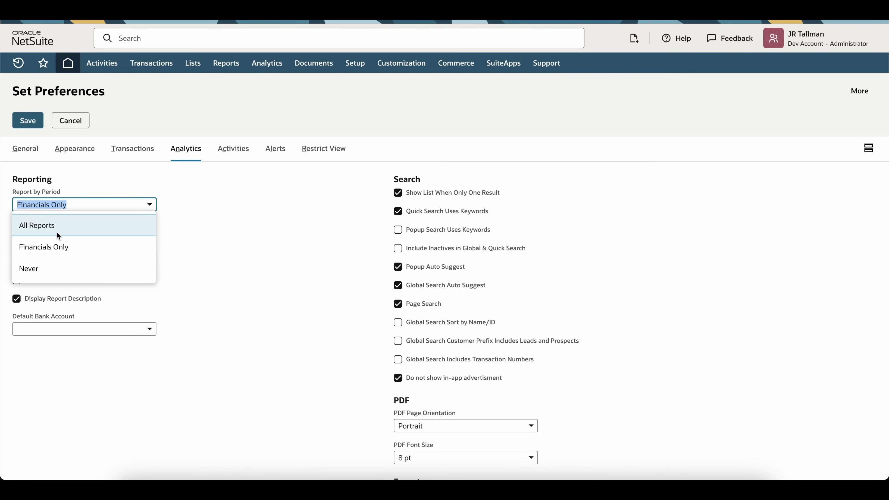
left_click(36, 226)
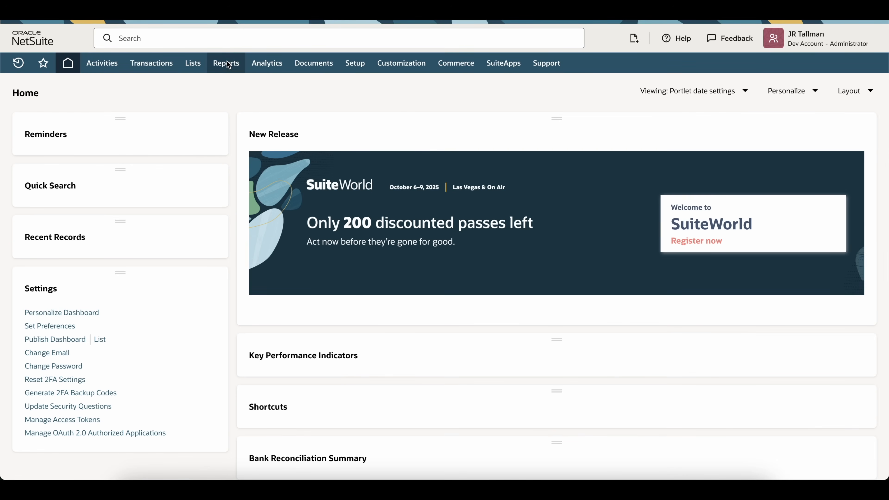
Step: Rerun the A/P Aging Summary as of Jun 2025 for comparison with the Balance Sheet
left_click(225, 63)
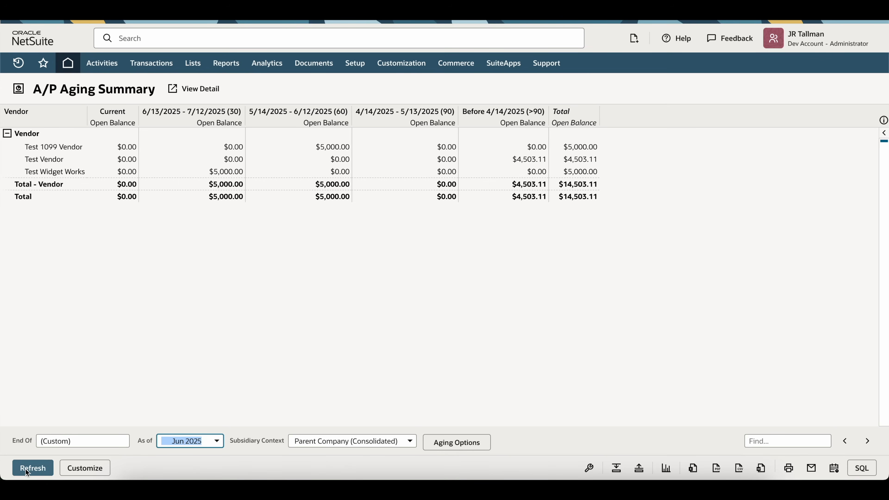
left_click(33, 468)
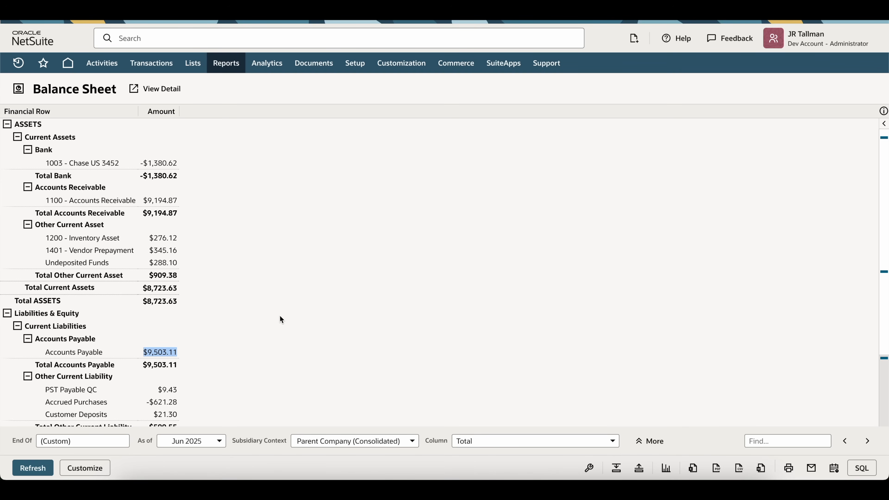
Step: Rerun the A/P Aging Summary as of Jul 2025 and select the $14,503.11 grand total
left_click(159, 352)
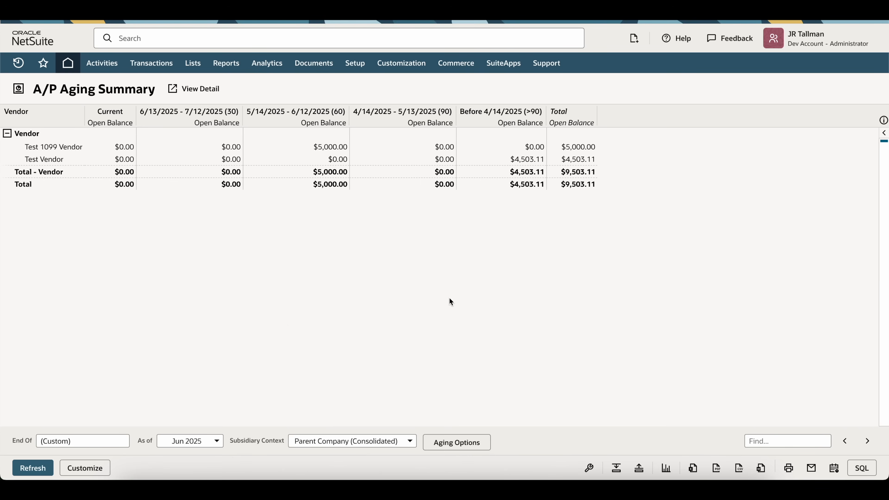
mouse_move(253, 273)
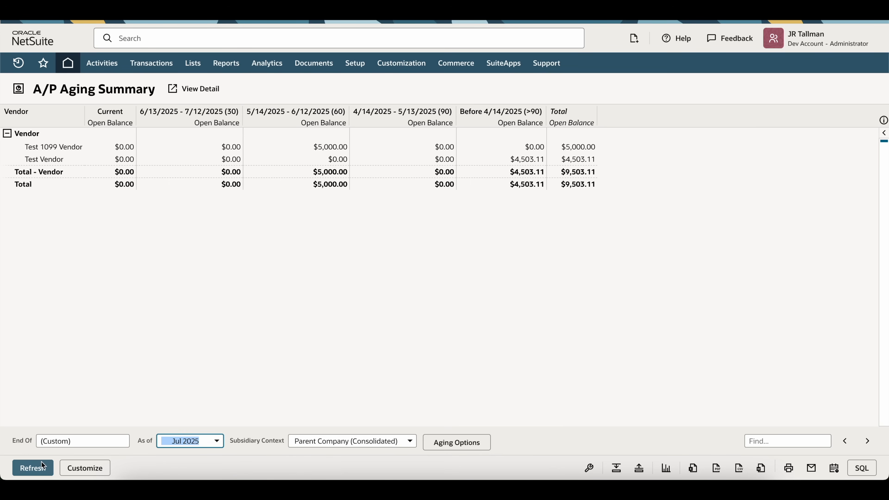
left_click(32, 468)
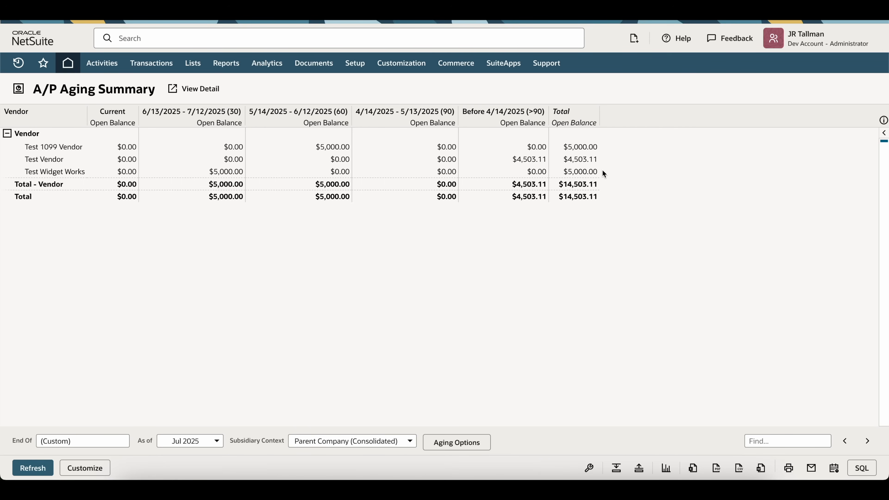
left_click(578, 196)
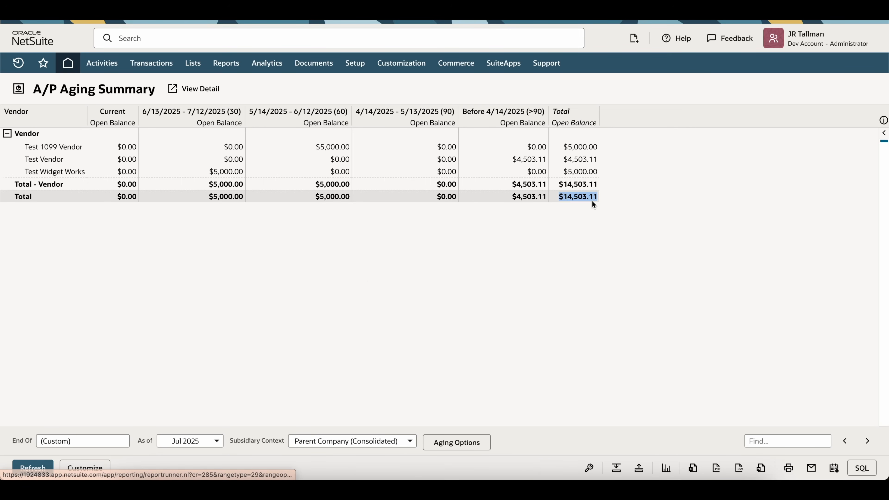
mouse_move(580, 172)
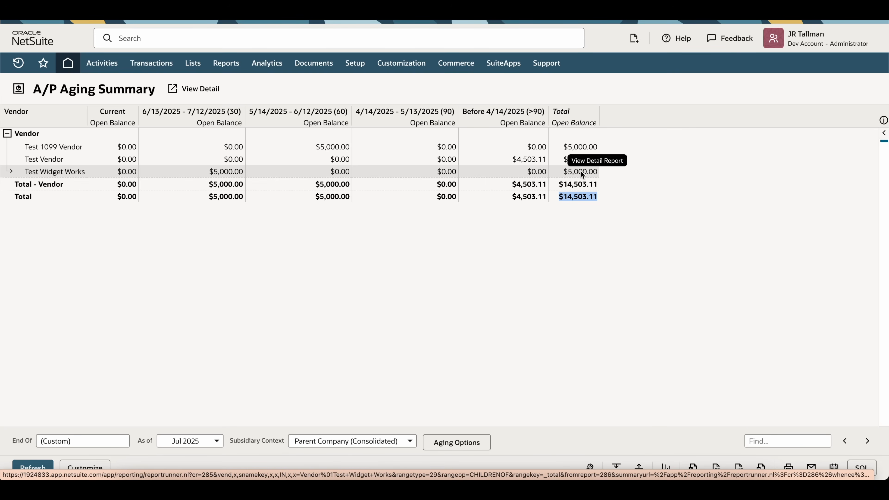
Step: Drill from the Test Widget Works balance into bill INV12323 and select its 6/30/2025 date
left_click(578, 172)
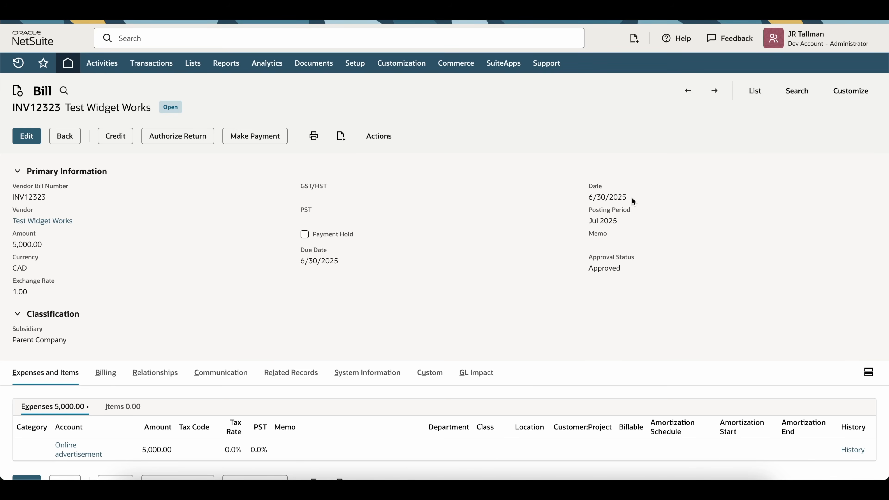
double_click(602, 220)
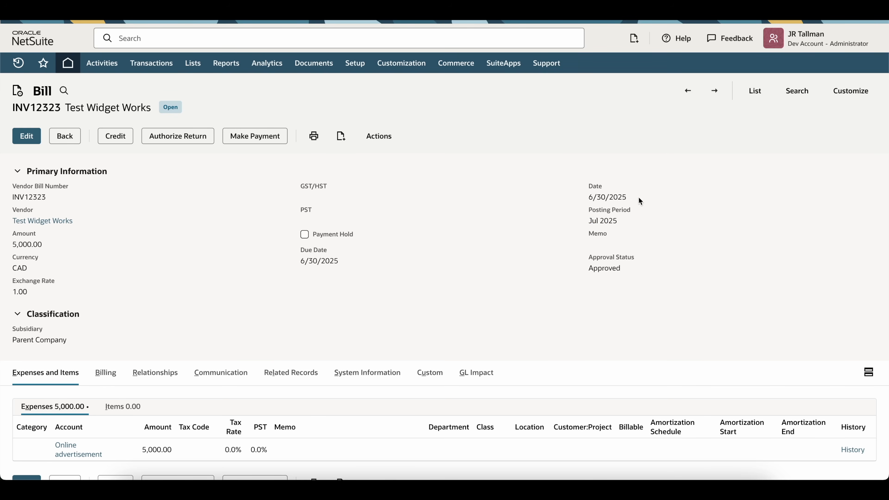
double_click(608, 197)
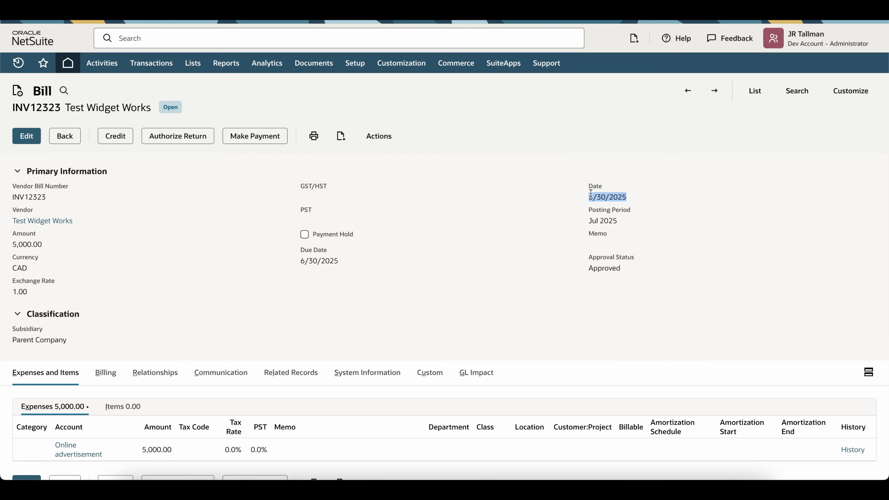
mouse_move(660, 209)
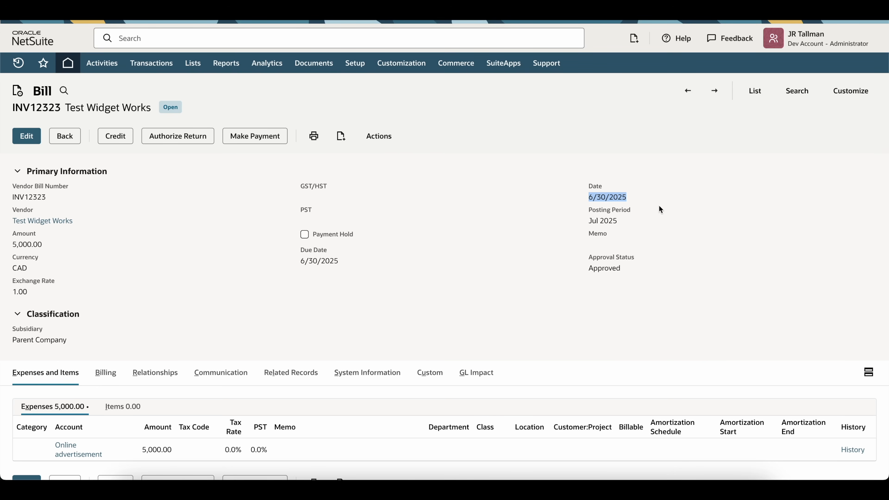
mouse_move(572, 206)
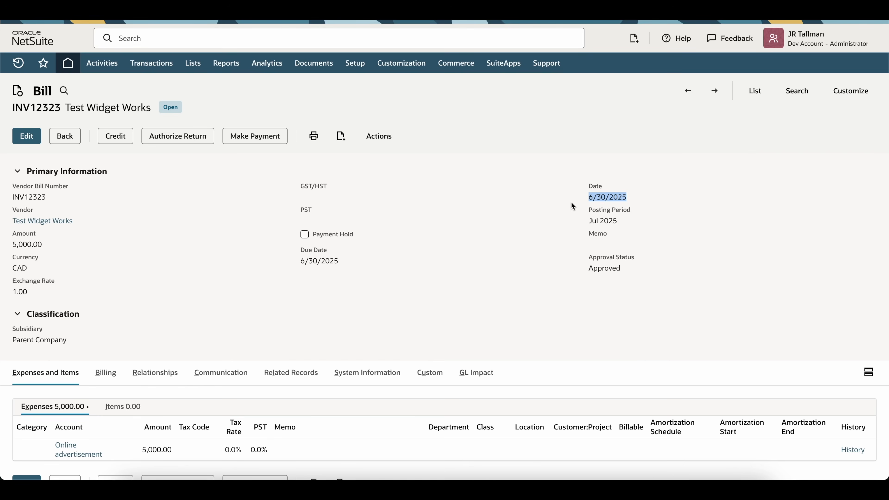
mouse_move(418, 117)
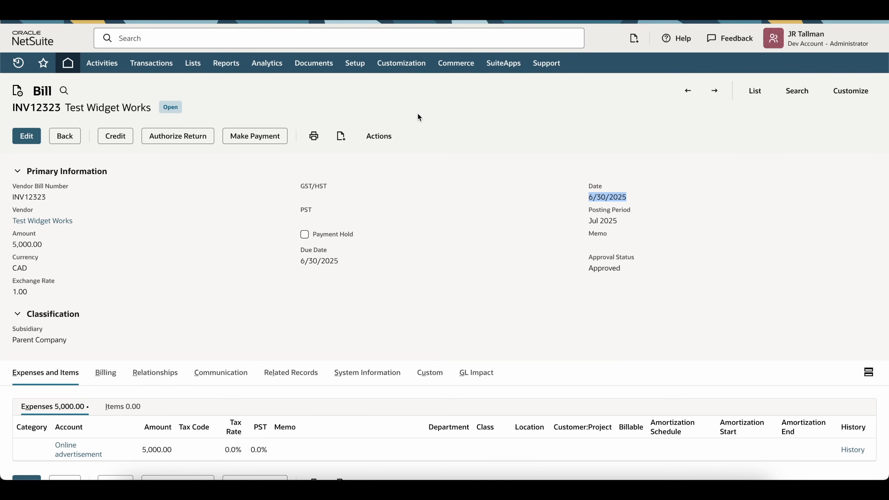
Step: Return to the A/P Aging Summary and customize it in the Report Builder
left_click(225, 63)
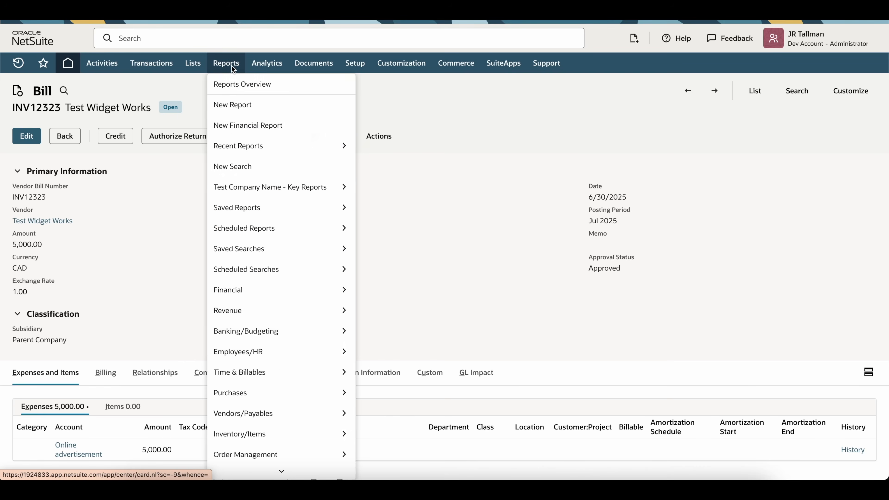
mouse_move(245, 332)
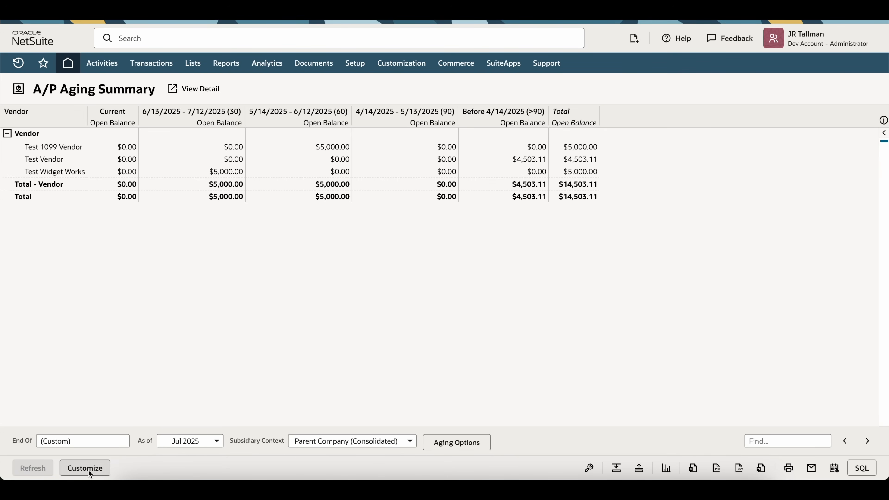
left_click(84, 468)
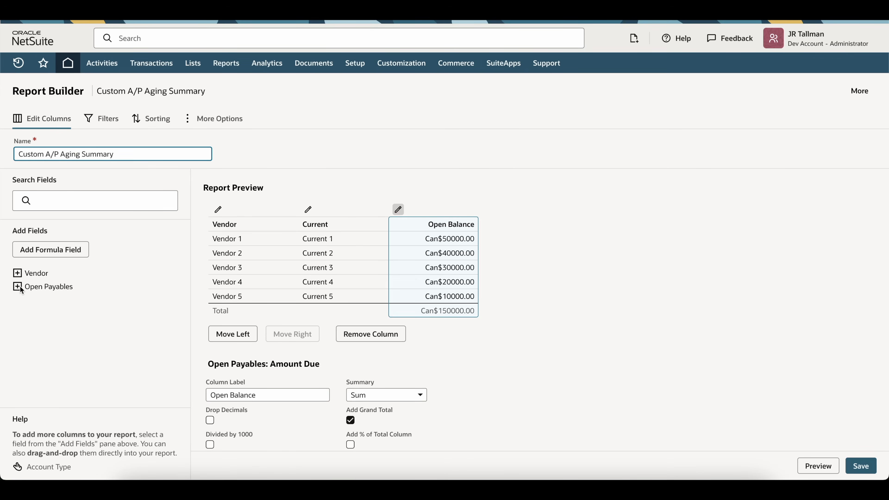
Step: Add Open Payables > Account: Name (GL-style) and move it left to be the first, grouped column
left_click(18, 286)
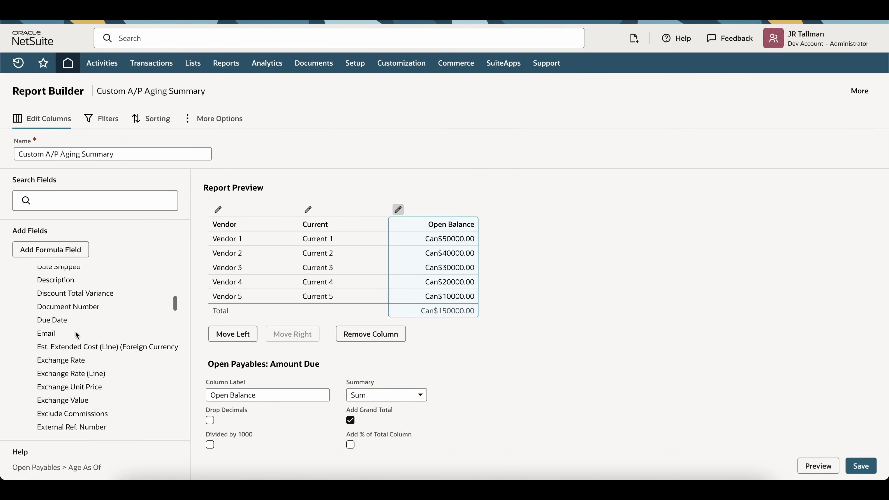
scroll("down", 3)
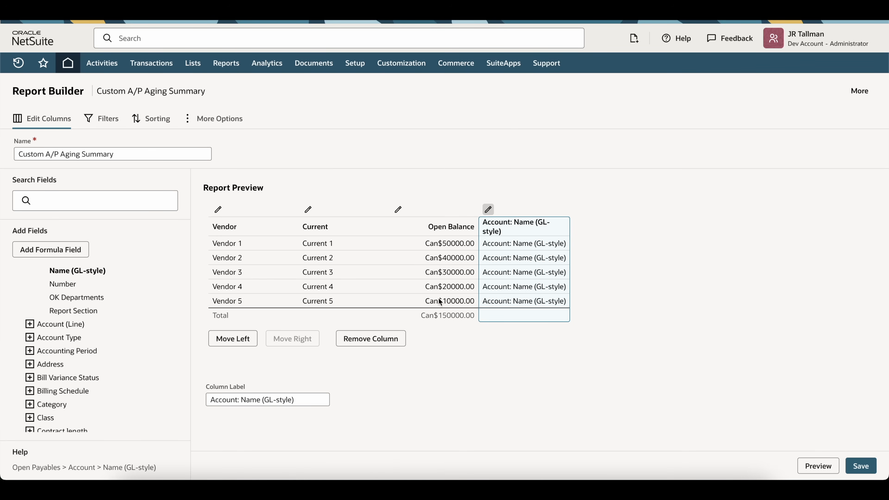
left_click(232, 339)
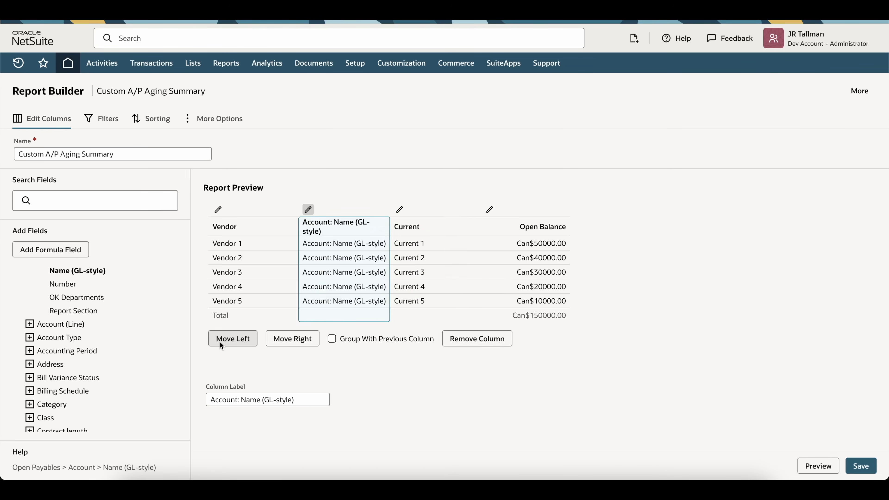
left_click(232, 338)
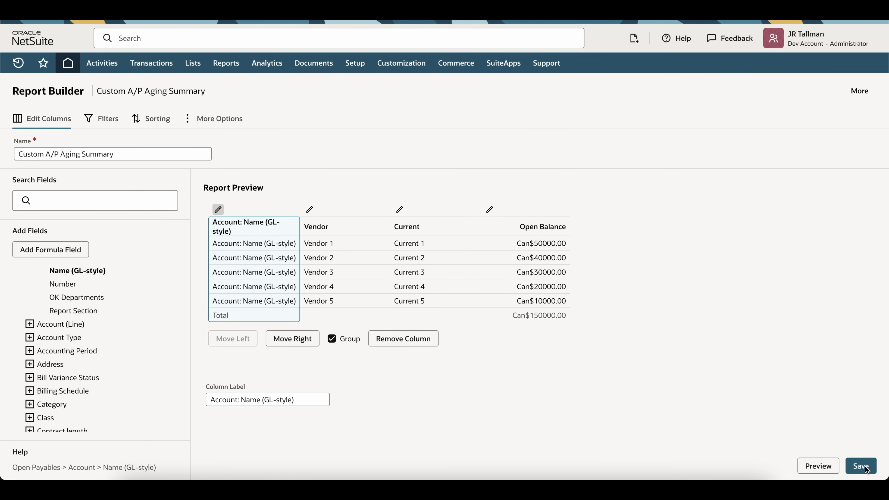
mouse_move(59, 164)
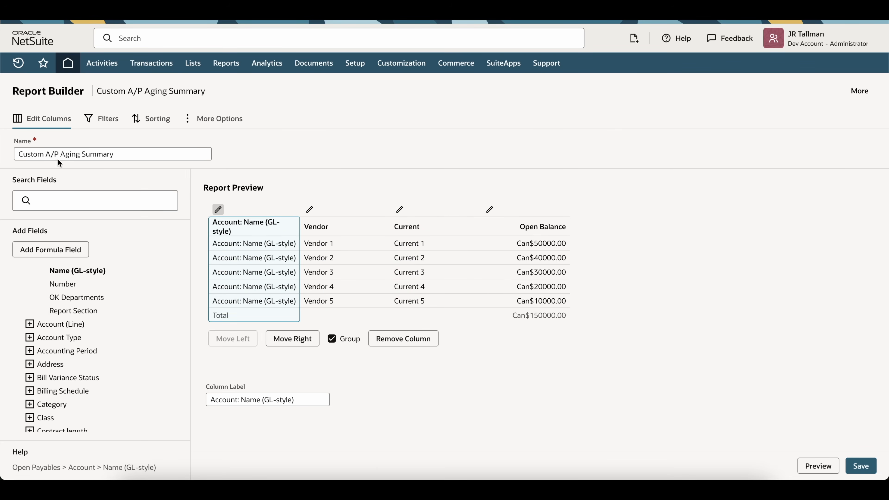
mouse_move(119, 171)
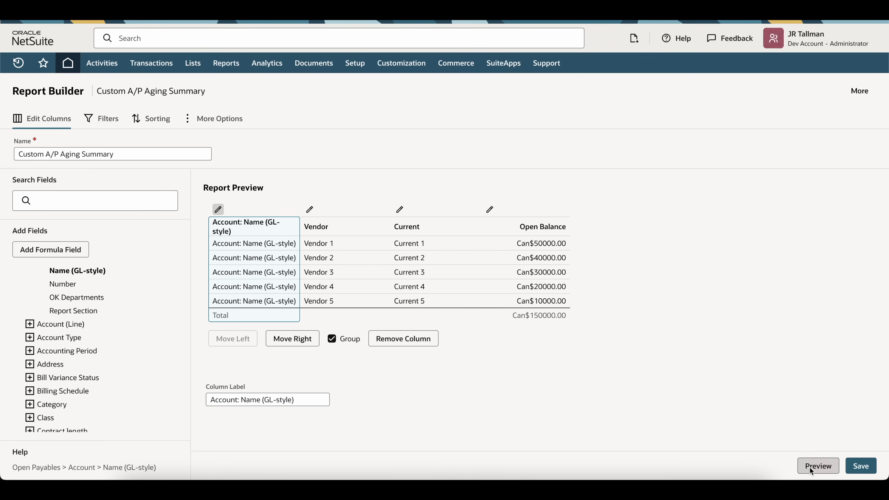
Step: Preview the report and toggle the Accounts Payable group to verify its $14,503.11 total
left_click(817, 465)
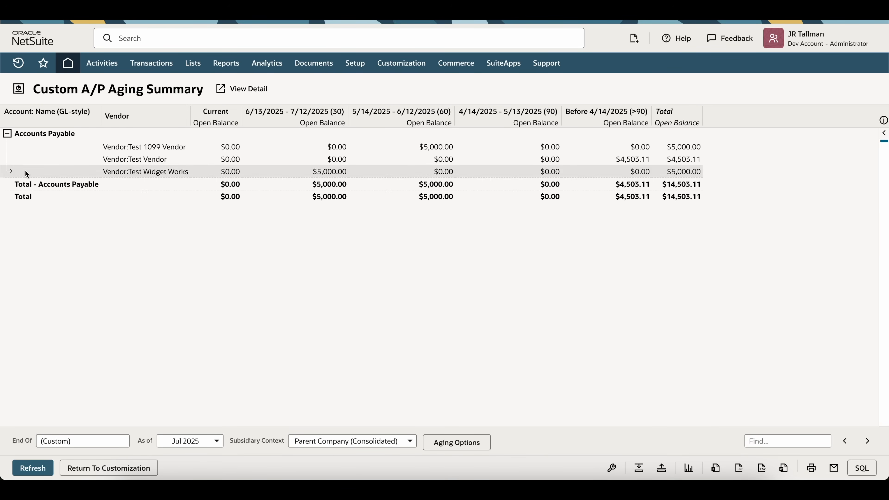
left_click(6, 133)
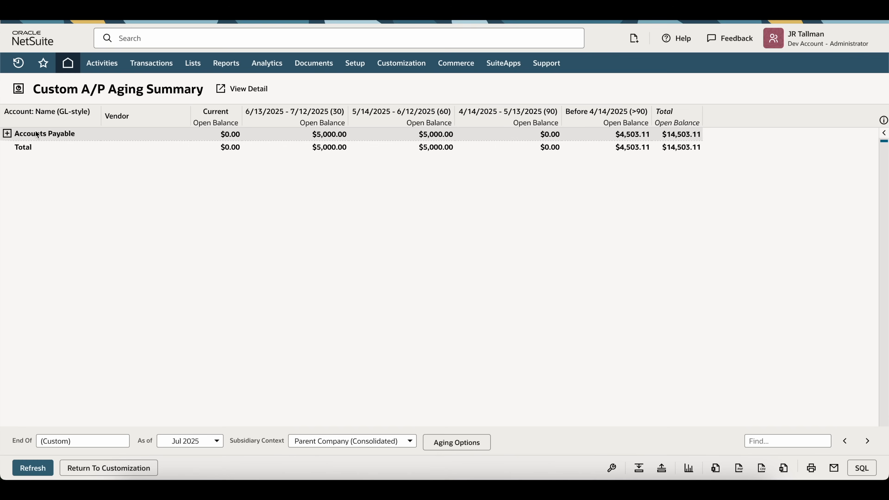
mouse_move(39, 135)
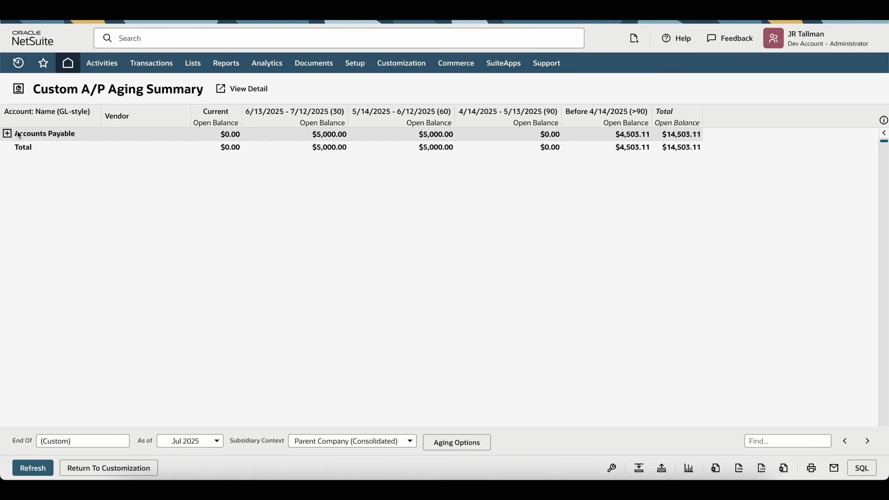
left_click(7, 134)
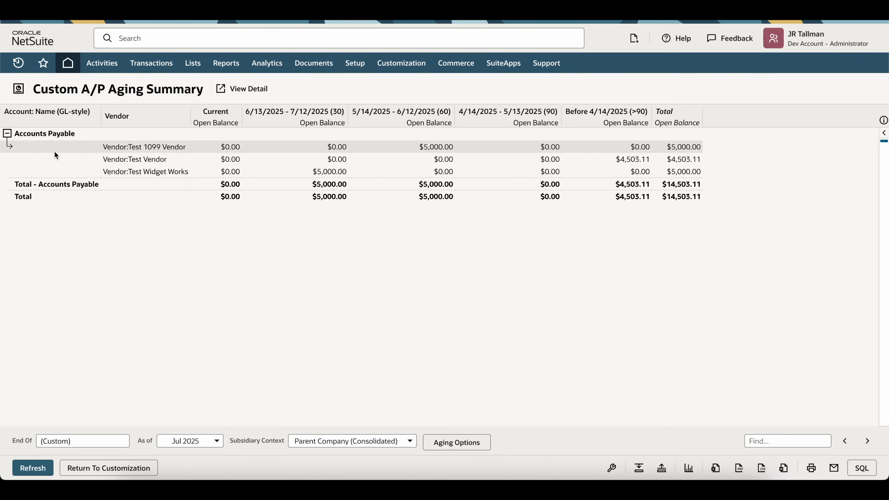
left_click(6, 133)
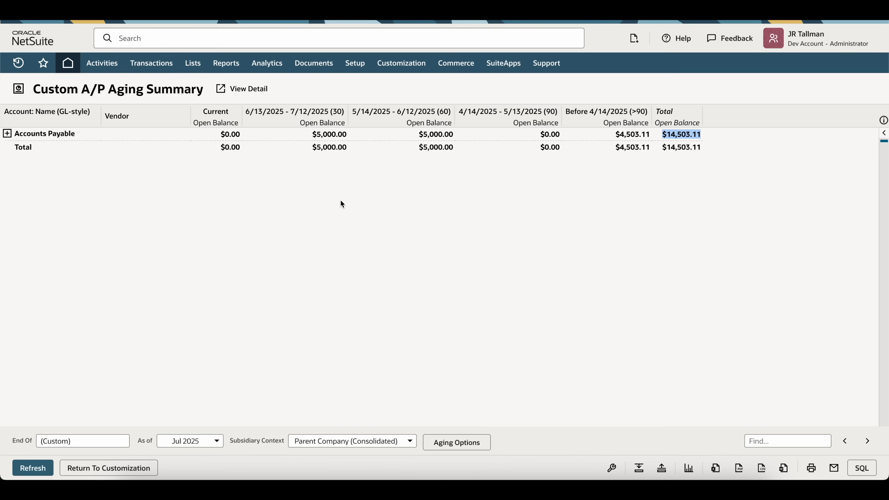
mouse_move(179, 100)
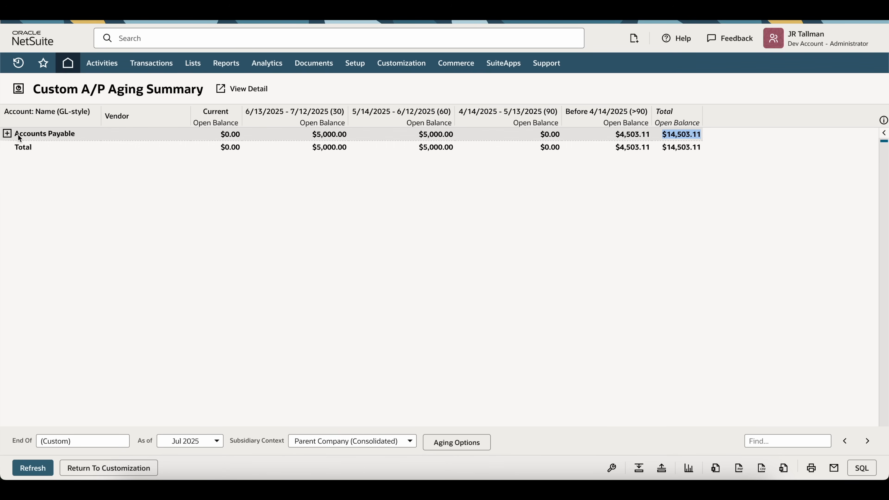
left_click(7, 134)
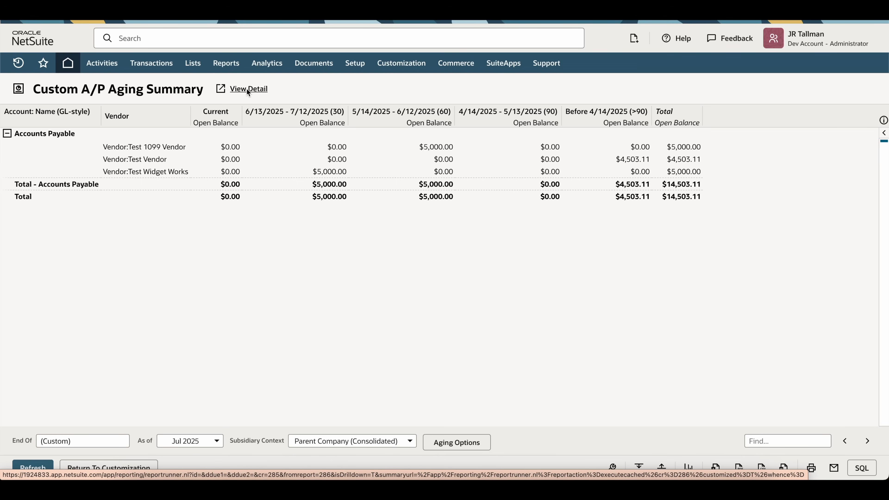
mouse_move(260, 265)
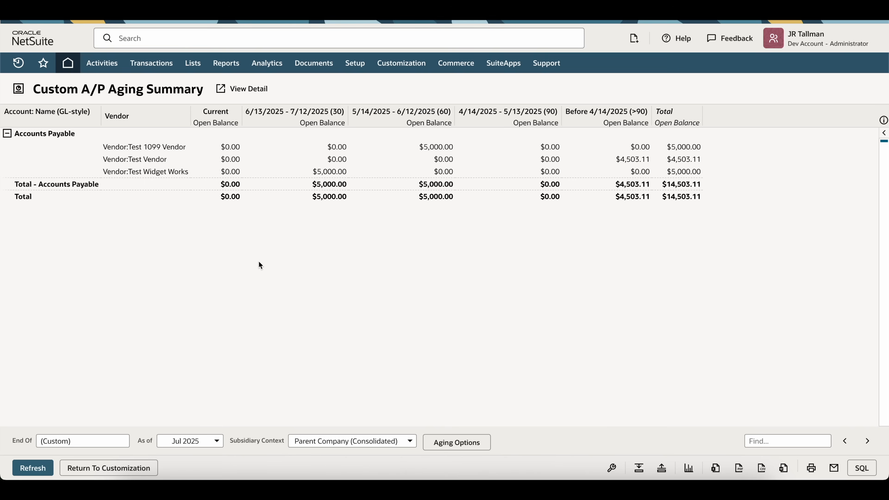